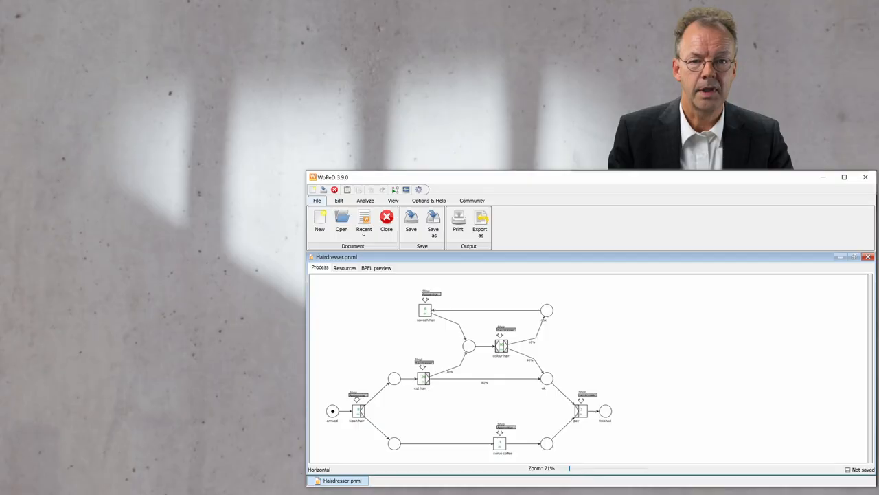
{"action": "mouse_move", "coordinate": [397, 289]}
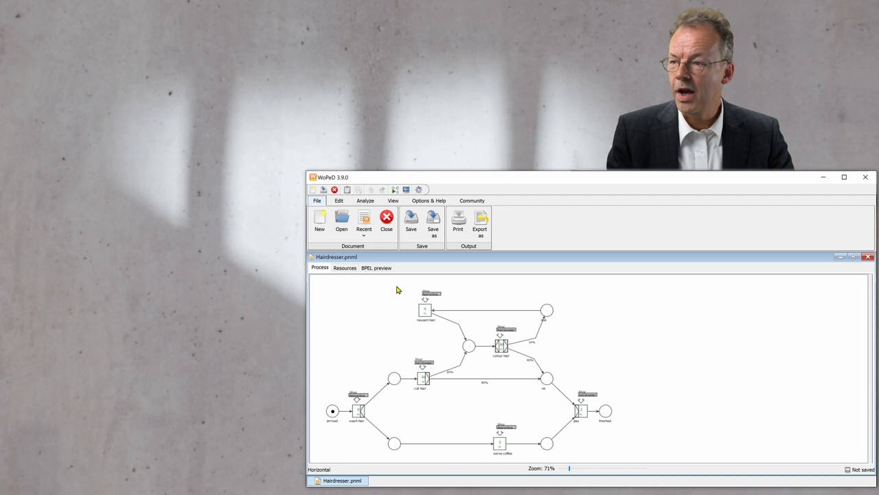
Switch to the Analyze tools for the Hairdresser Petri net
{"action": "left_click", "coordinate": [365, 201]}
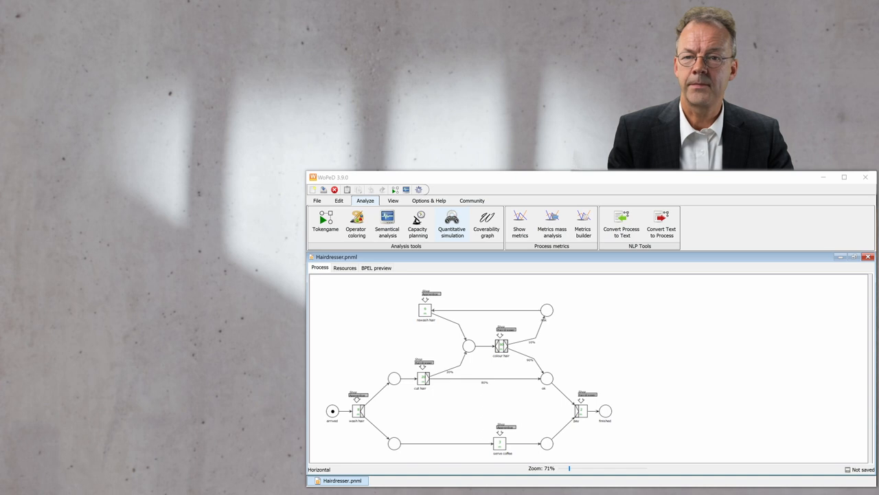
Start a quantitative simulation of the hairdresser net to produce statistics and an event log
{"action": "left_click", "coordinate": [452, 219]}
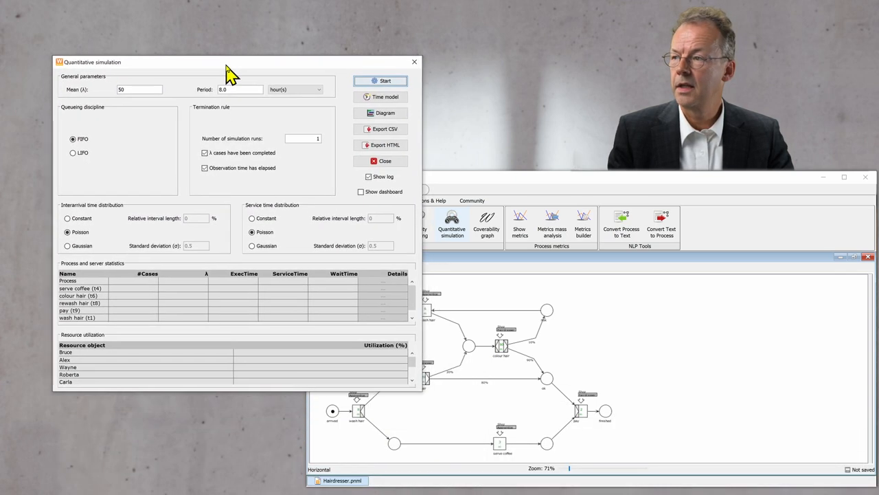
{"action": "mouse_move", "coordinate": [226, 252]}
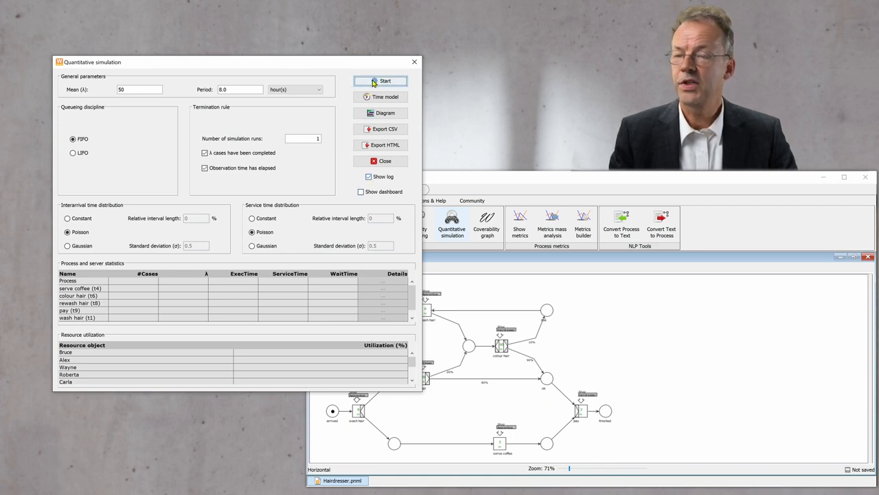
{"action": "left_click", "coordinate": [384, 79]}
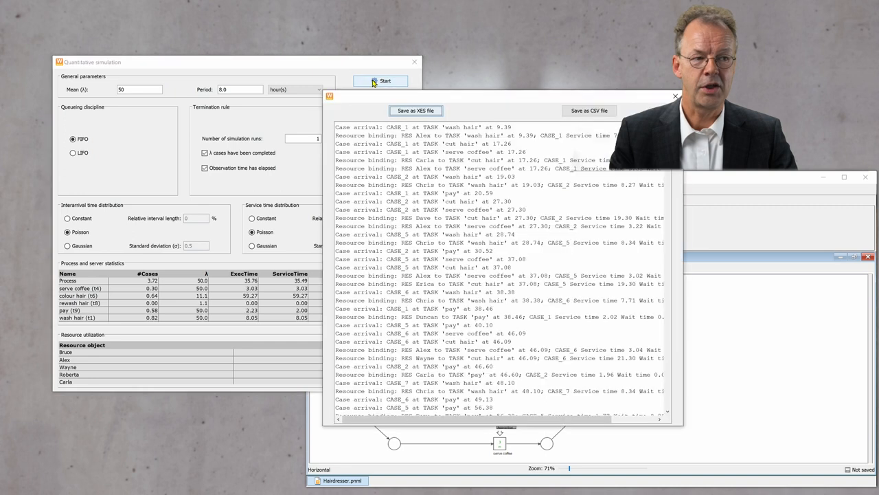
{"action": "mouse_move", "coordinate": [474, 91]}
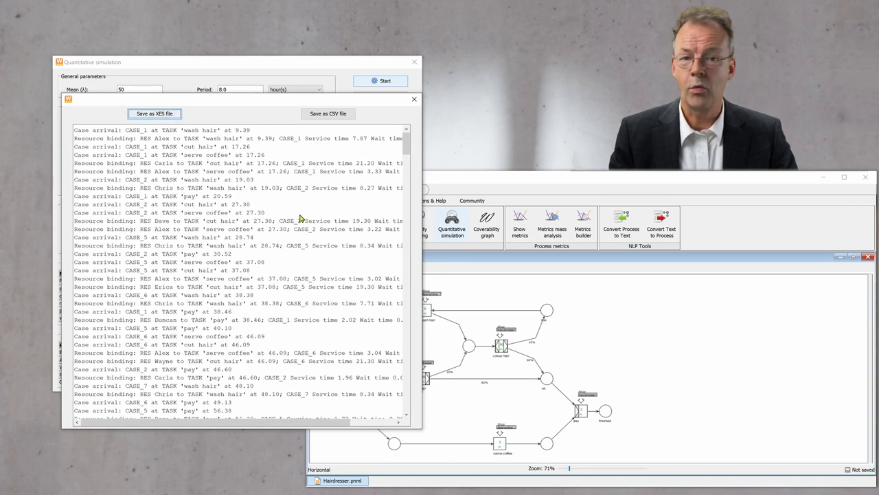
{"action": "mouse_move", "coordinate": [371, 144]}
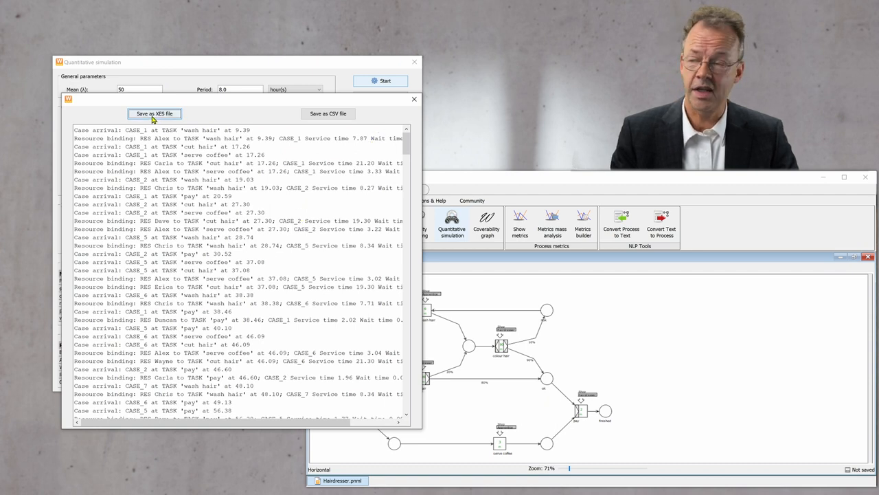
{"action": "mouse_move", "coordinate": [52, 129]}
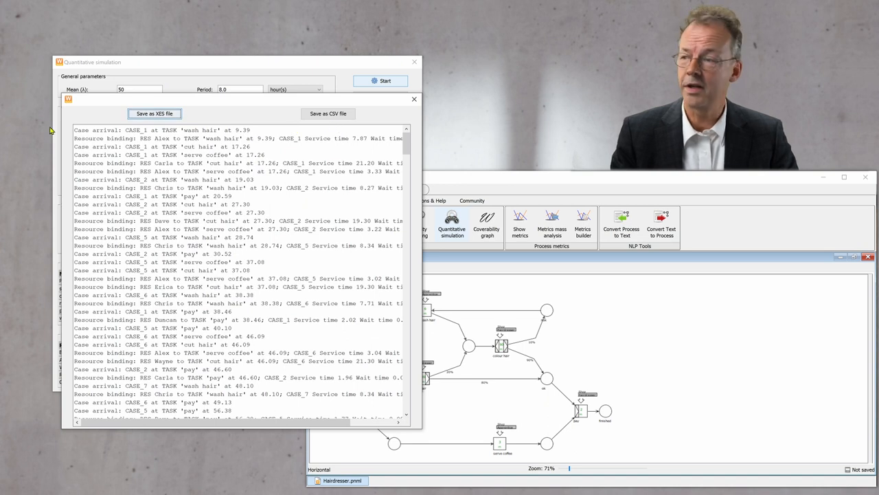
Close the simulation results, returning to the hairdresser Petri net model
{"action": "left_click", "coordinate": [154, 113]}
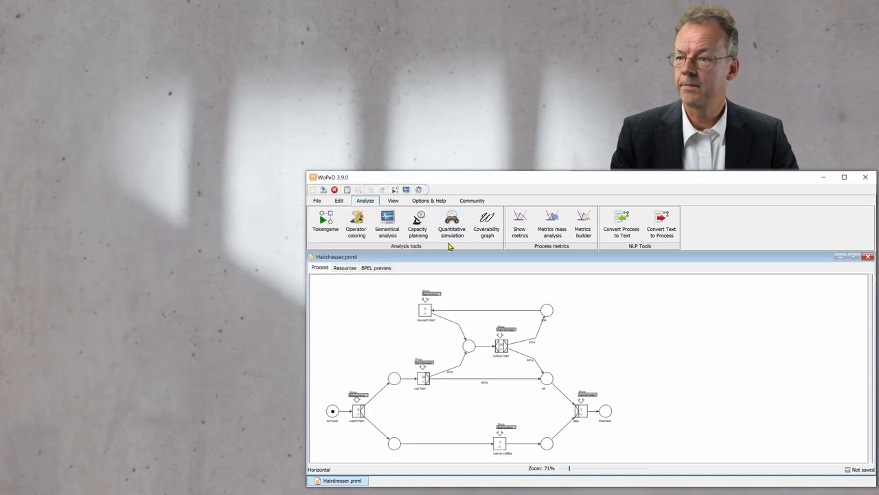
{"action": "mouse_move", "coordinate": [687, 179]}
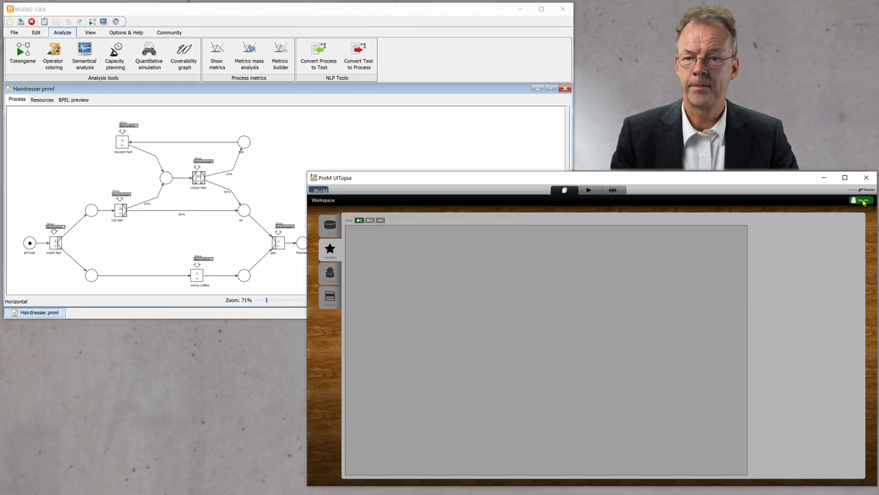
Import the exported hairdresser XES event log into the ProM workspace
{"action": "left_click", "coordinate": [863, 201]}
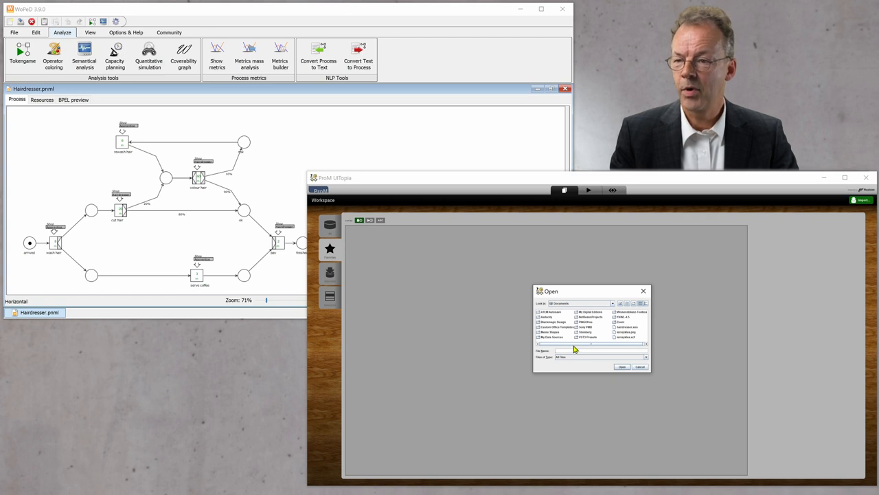
{"action": "mouse_move", "coordinate": [611, 352]}
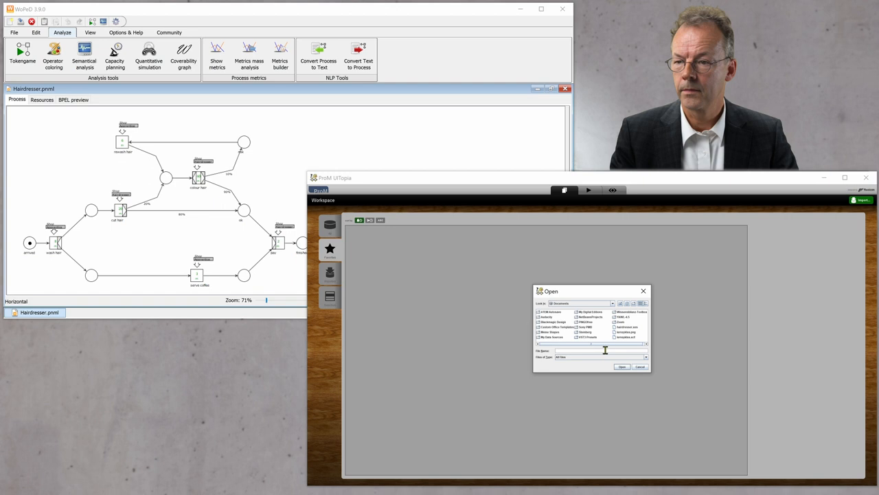
{"action": "left_click", "coordinate": [625, 327]}
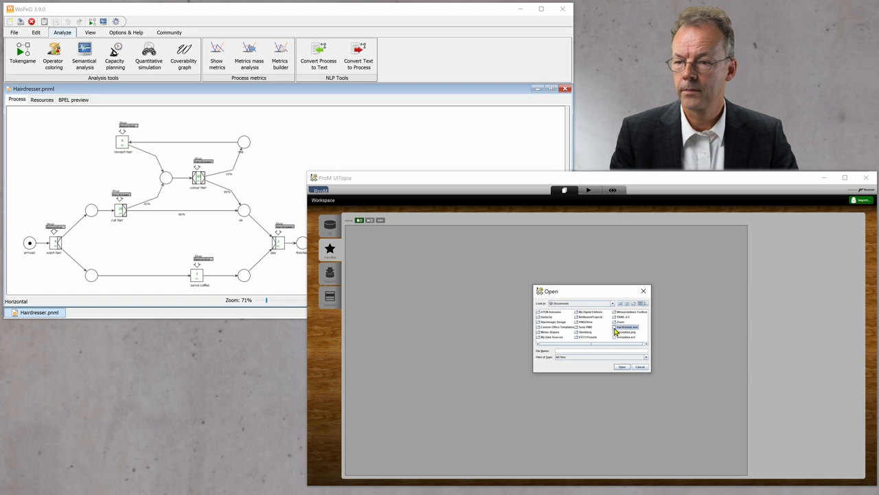
{"action": "left_click", "coordinate": [621, 366]}
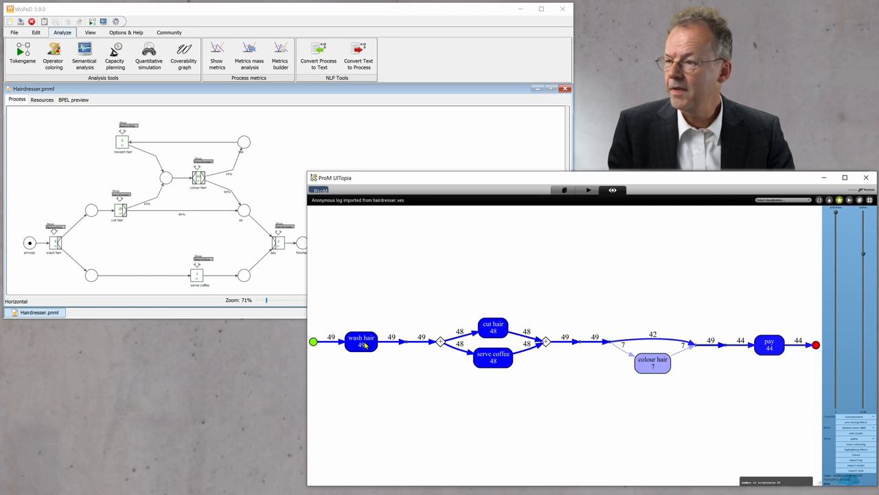
{"action": "mouse_move", "coordinate": [121, 183]}
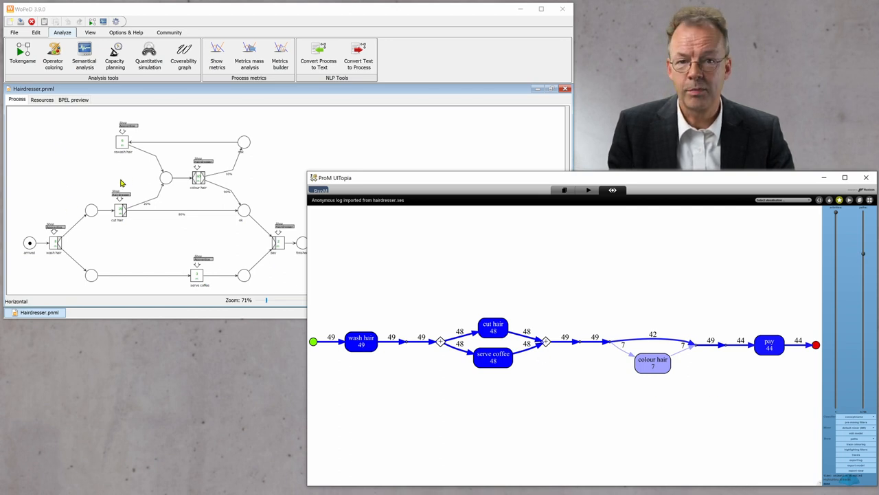